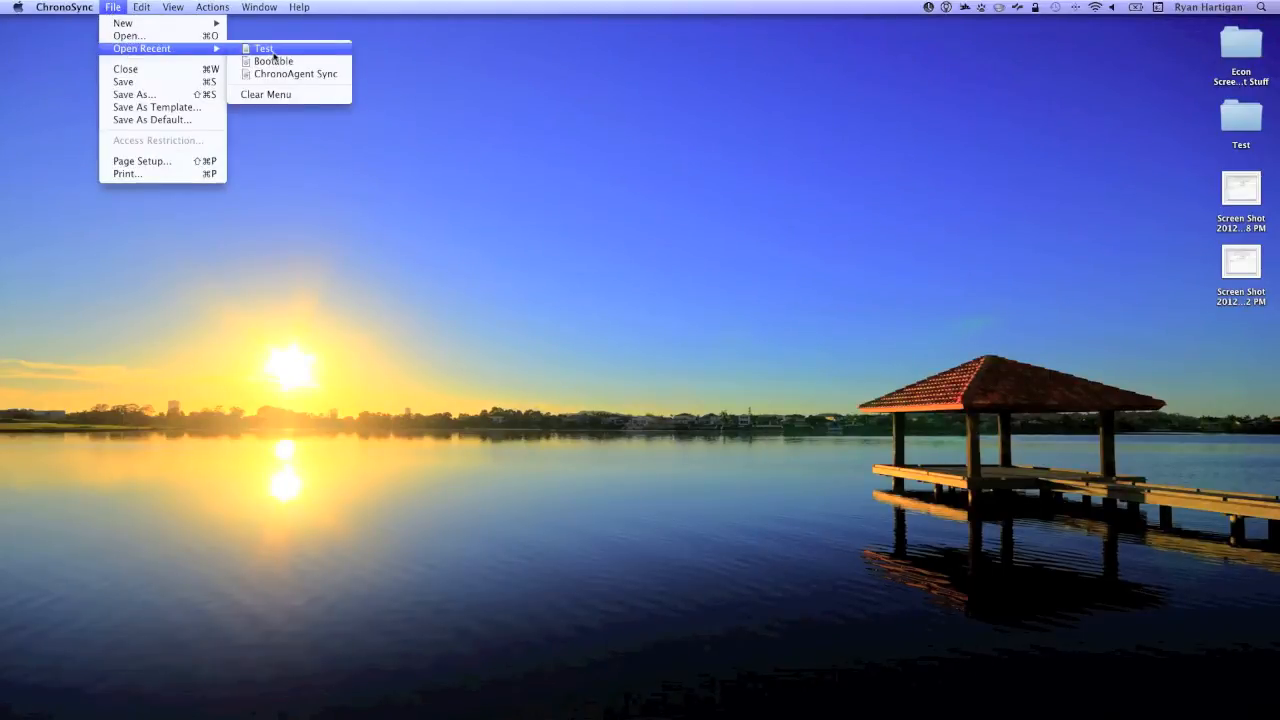
Step: Reopen the recent sync document 'Test' to see its left and right target analysis
click(264, 48)
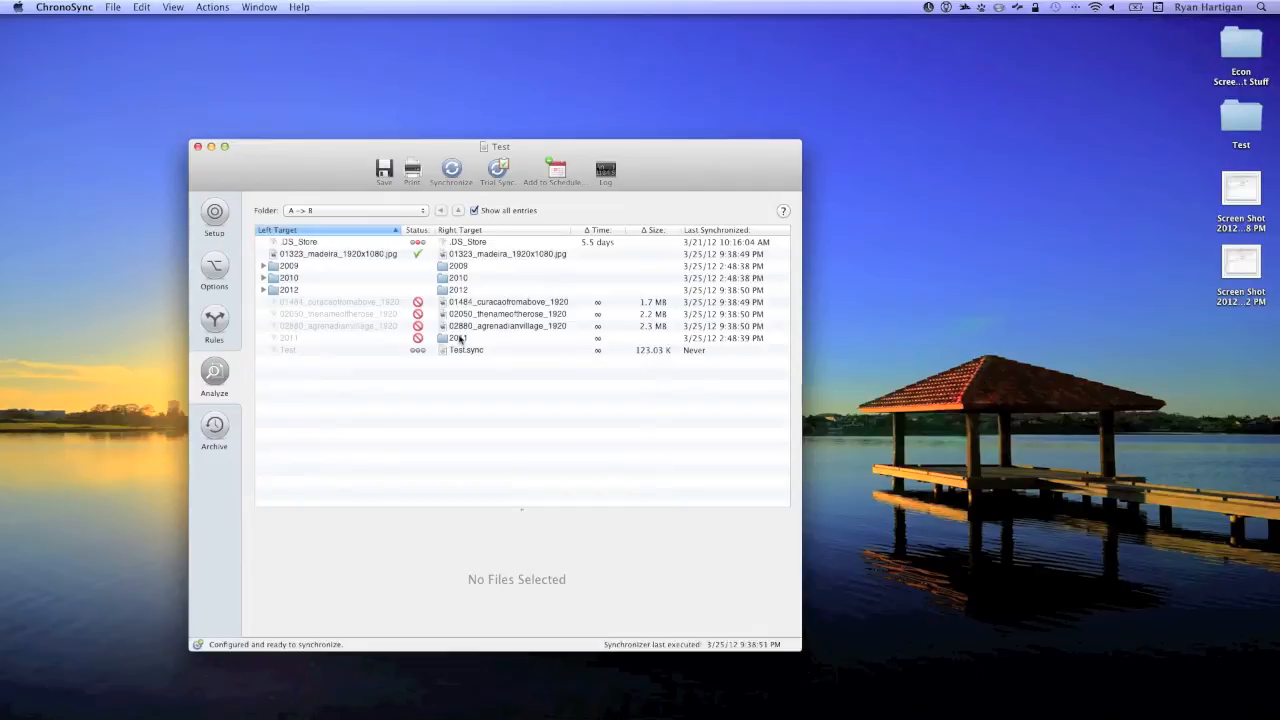
Step: Show the contextual actions for the greyed-out, right-only 2011 folder
right_click(290, 338)
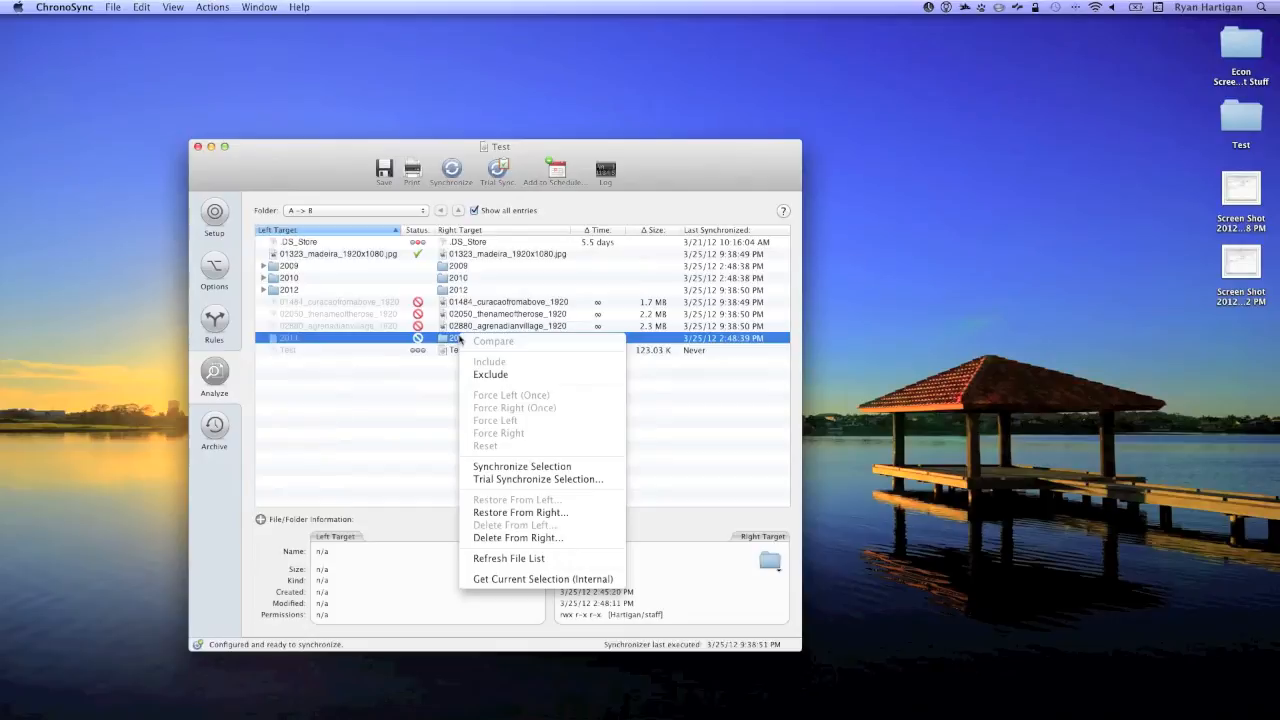
mouse_move(508, 496)
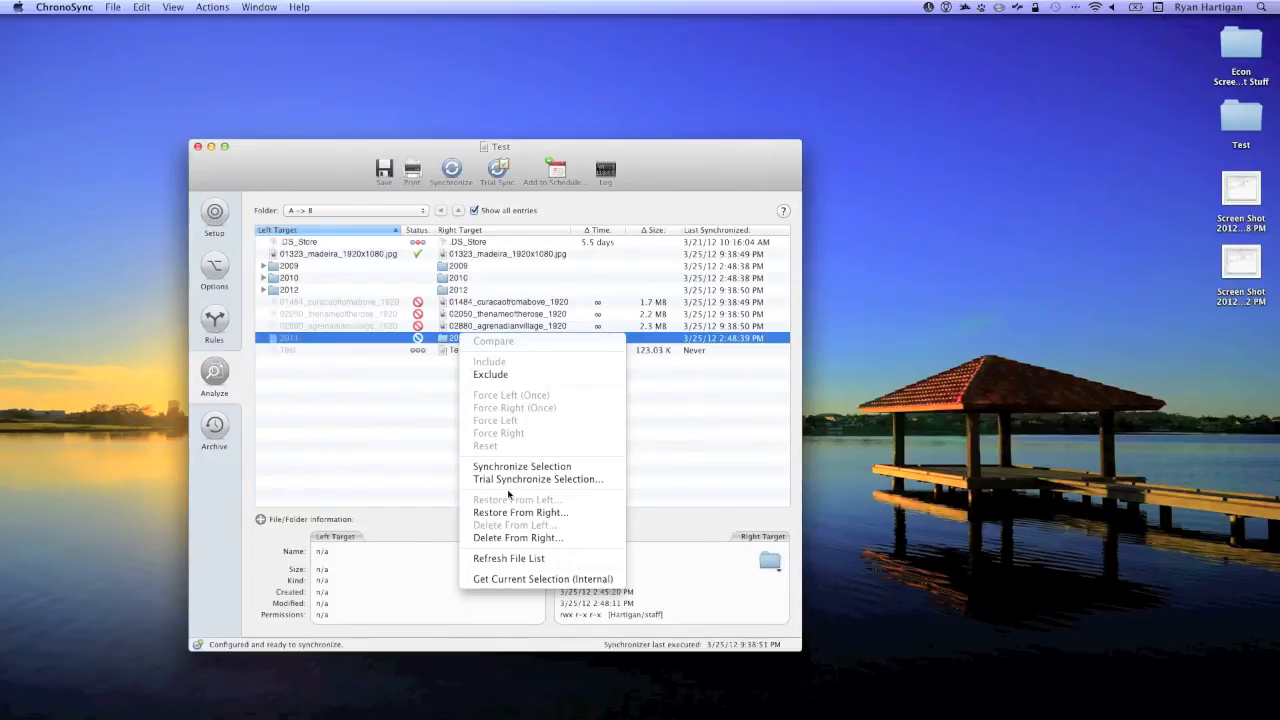
Step: Restore the 2011 folder from the right target, replacing items only with newer versions
click(520, 512)
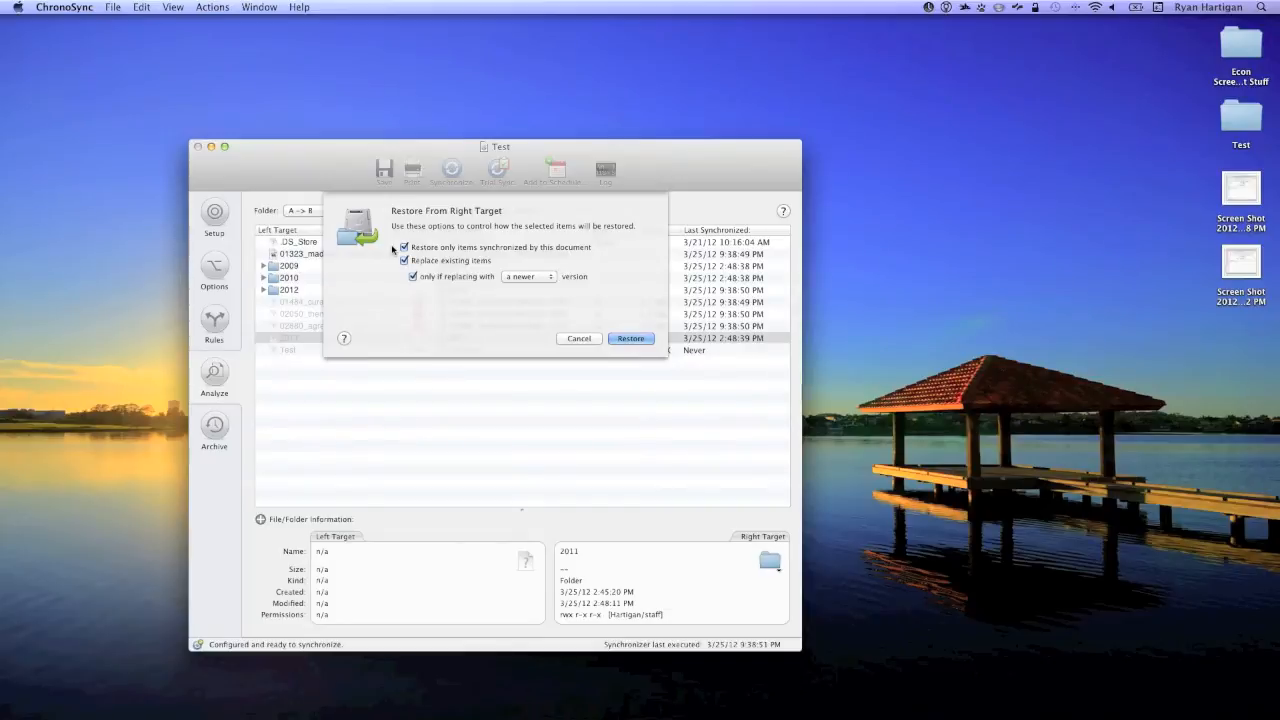
click(405, 248)
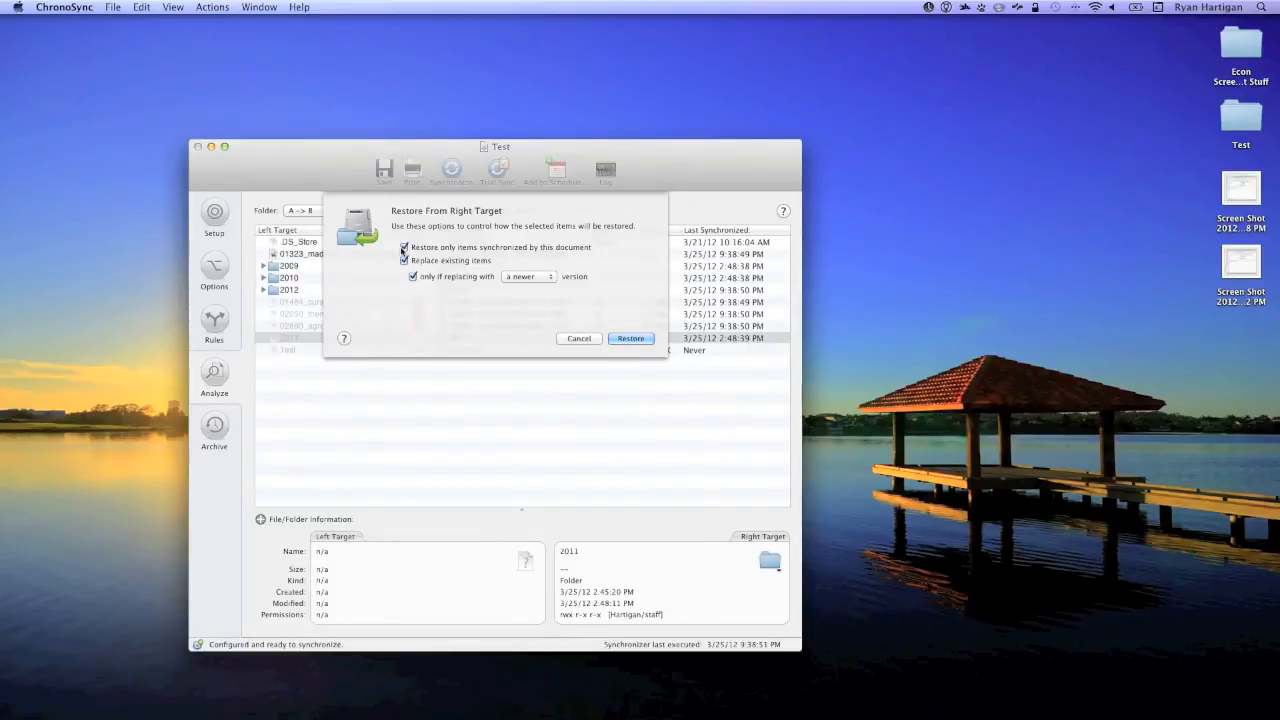
click(404, 260)
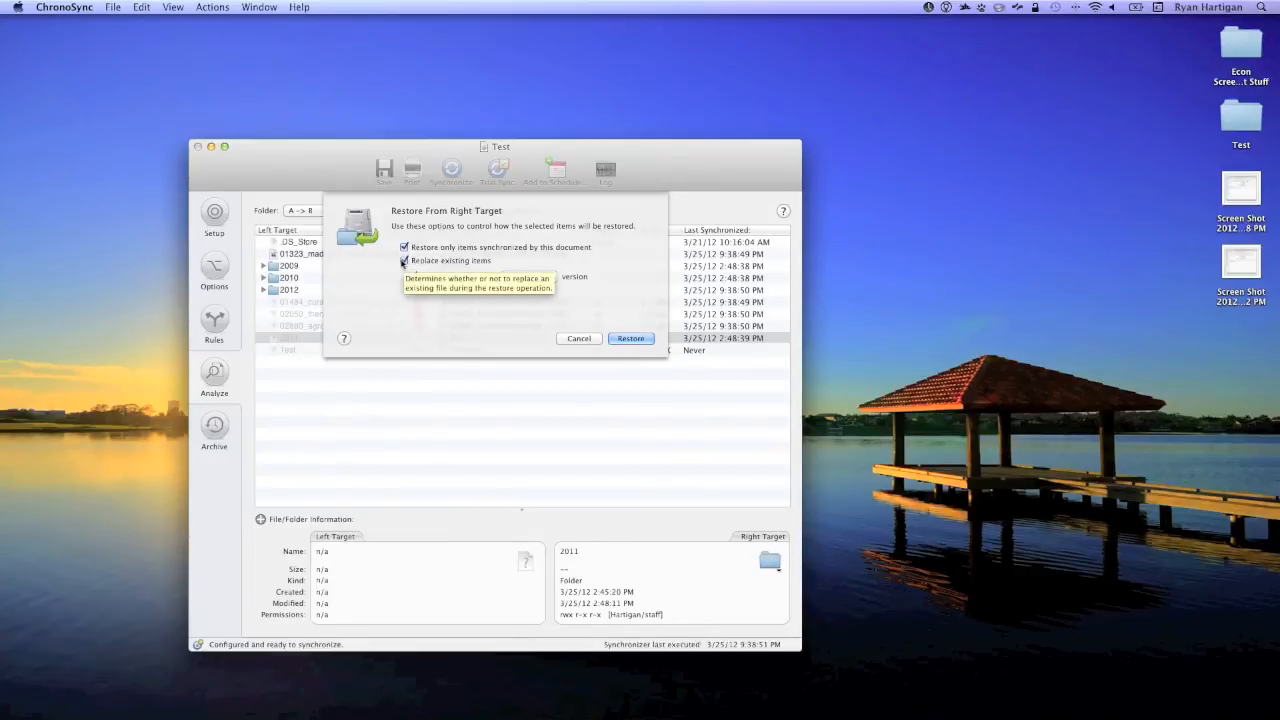
click(405, 261)
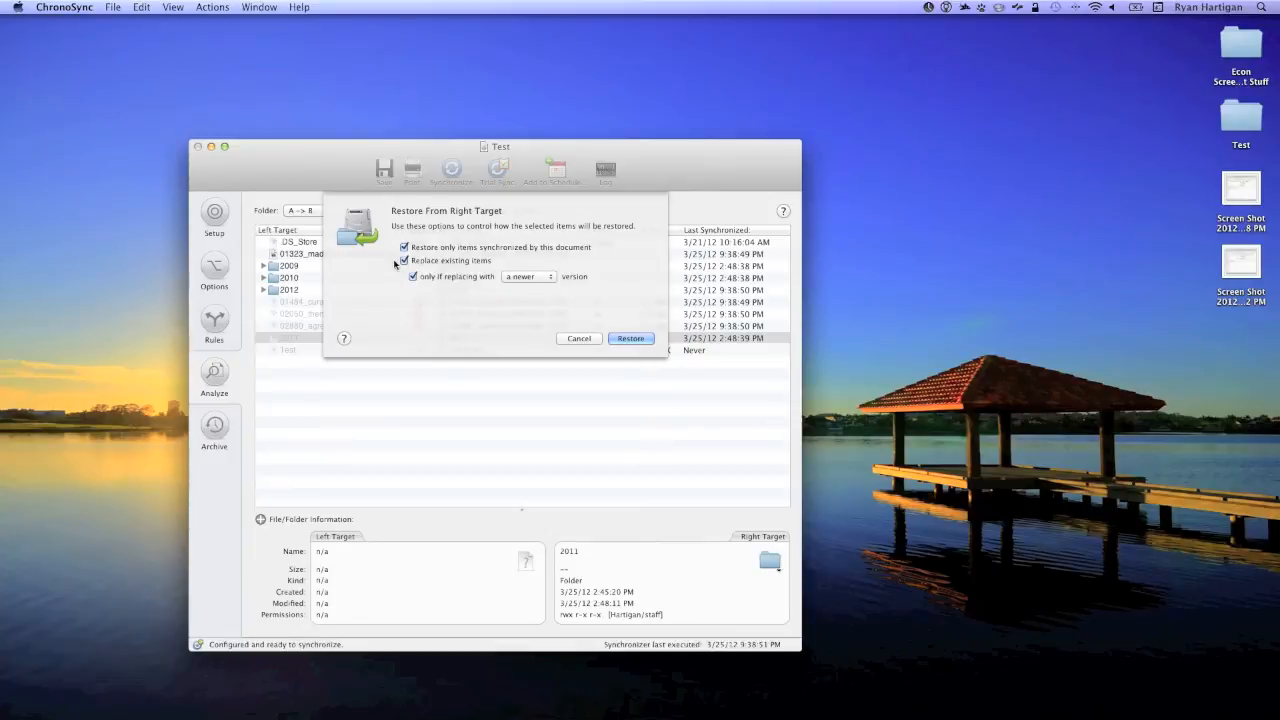